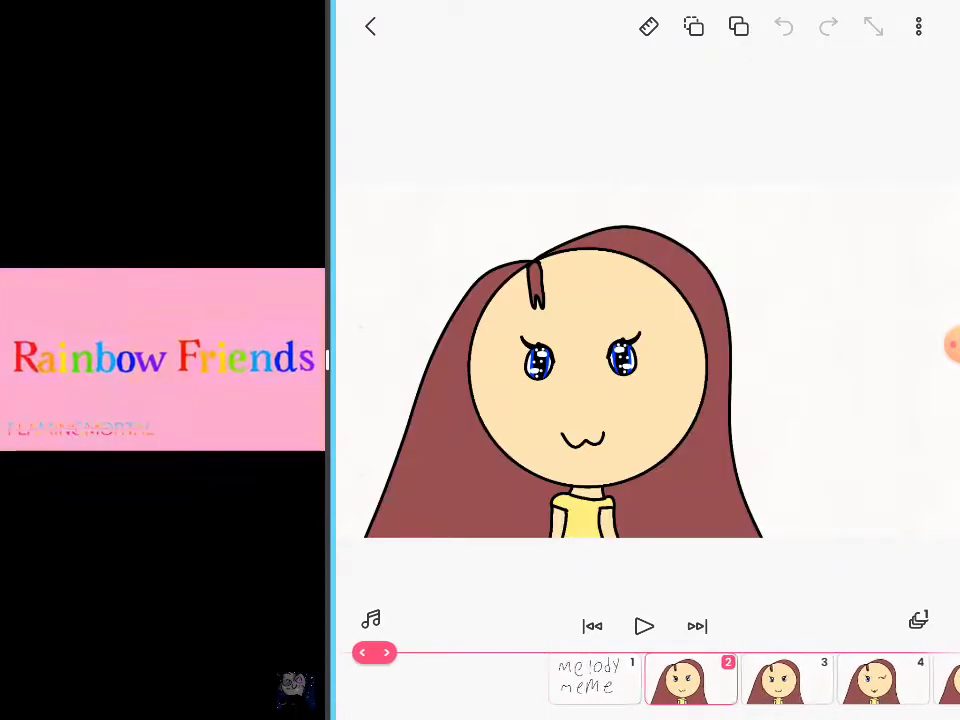
Step: Scrub the timeline from the early brown-haired girl frames to frame 17's white sketch on black
left_click(595, 680)
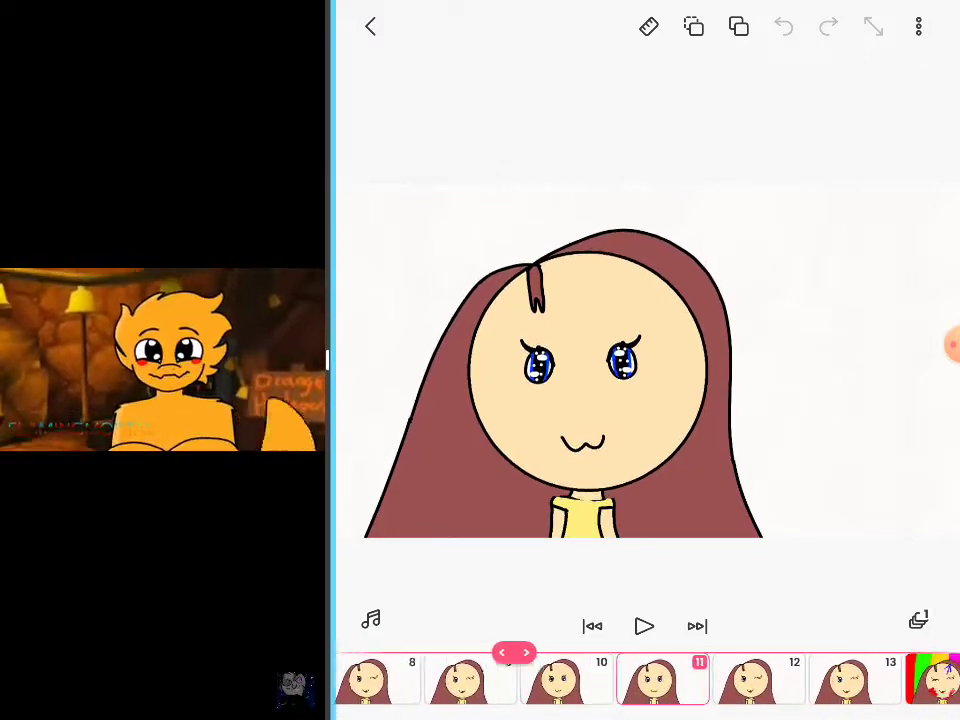
left_click(648, 26)
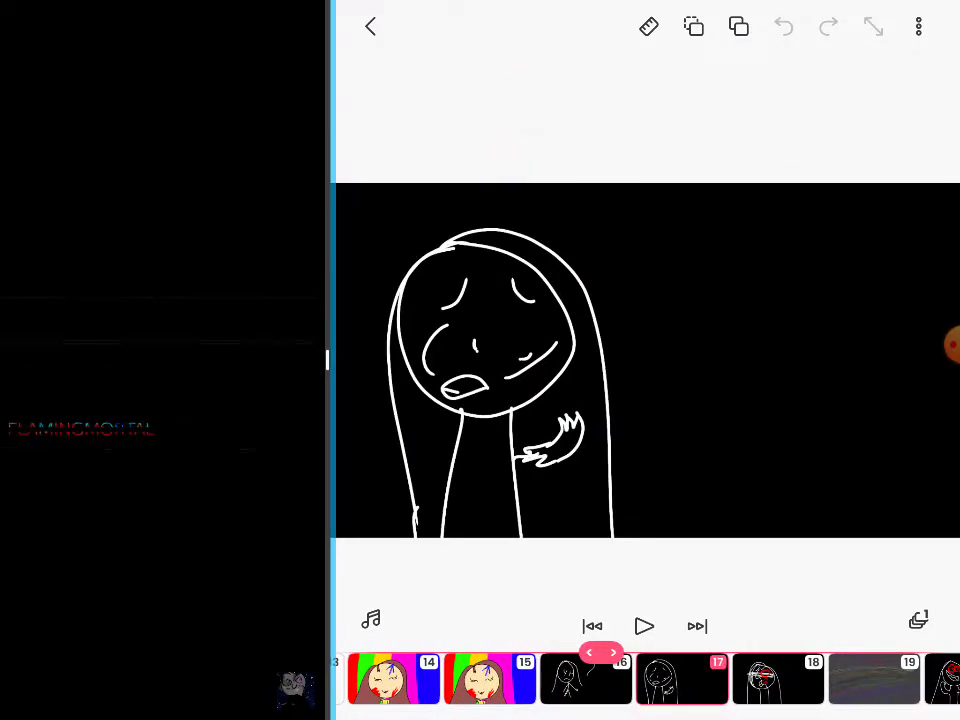
Step: Advance past the purple red-eyed frames to frame 31, the winking brown-haired girl
left_click(629, 652)
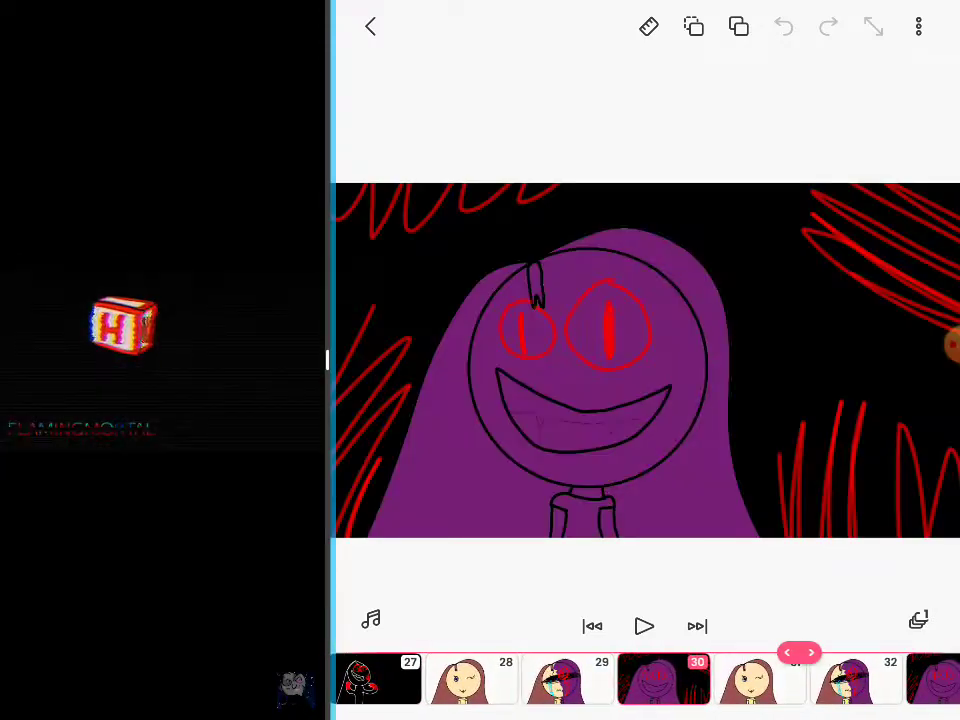
left_click(648, 26)
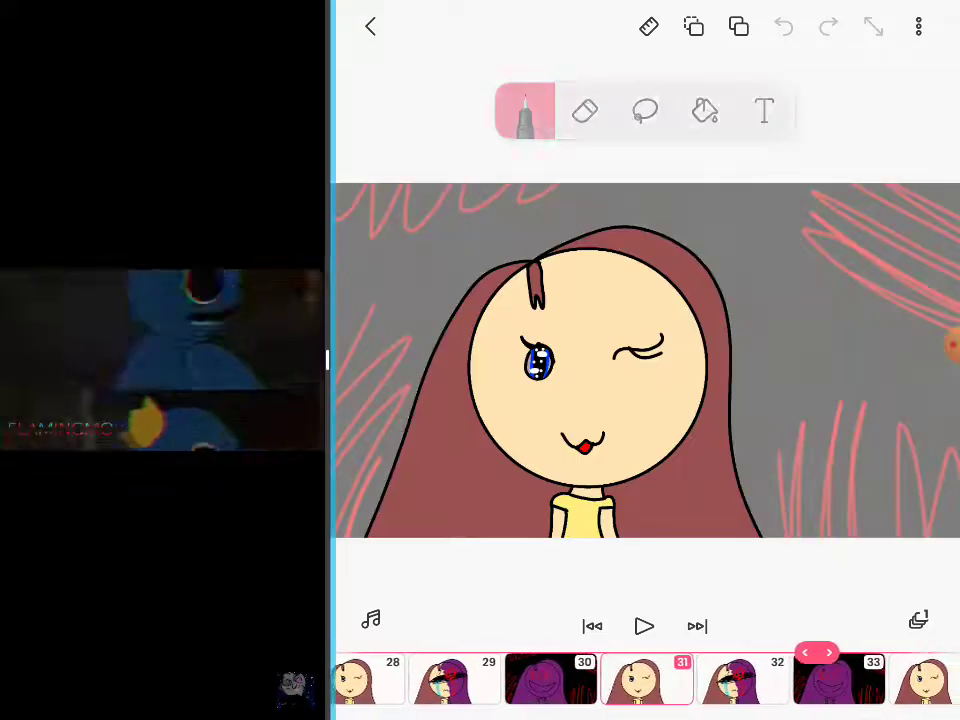